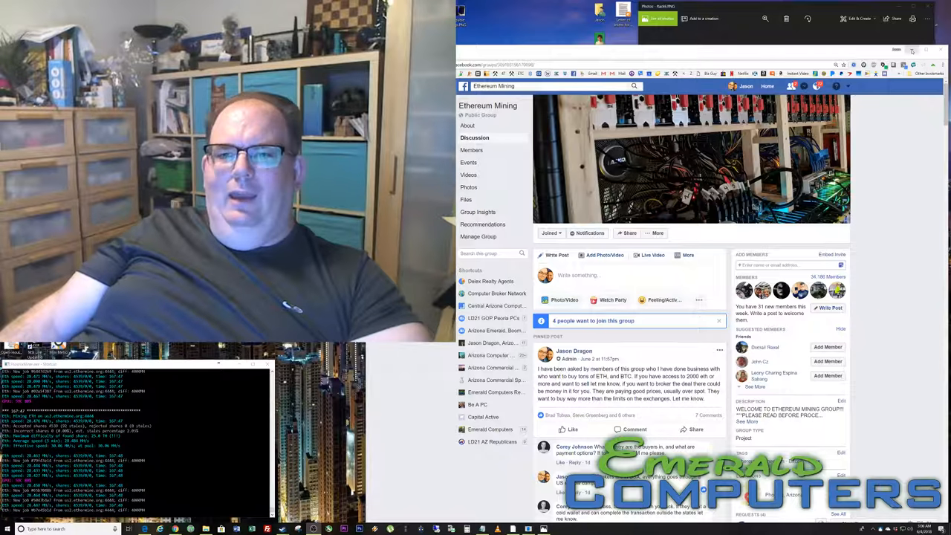
Minimize the Facebook Ethereum Mining group page to show the Notepad virtual memory guide
{"action": "left_click", "coordinate": [913, 50]}
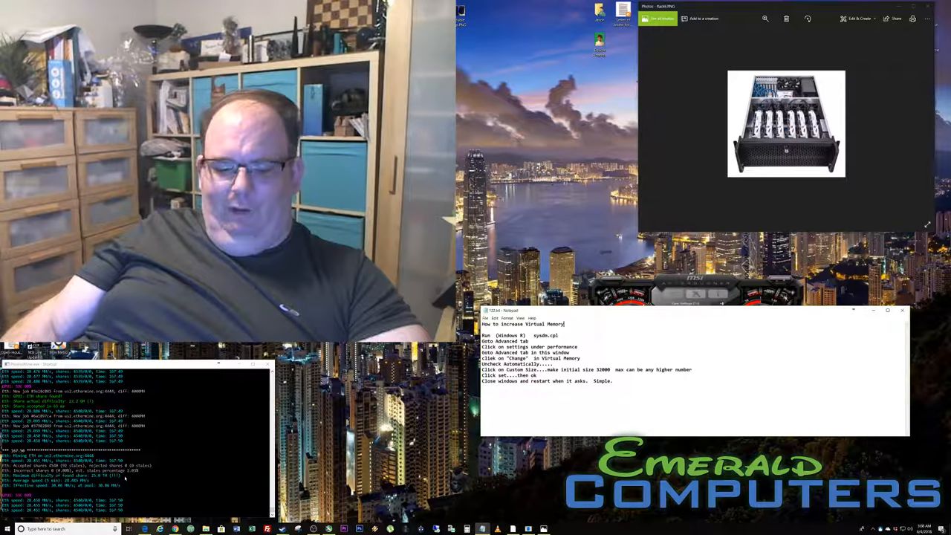
Run sysdm.cpl from the Run dialog to open System Properties
{"action": "key", "text": "Win+r"}
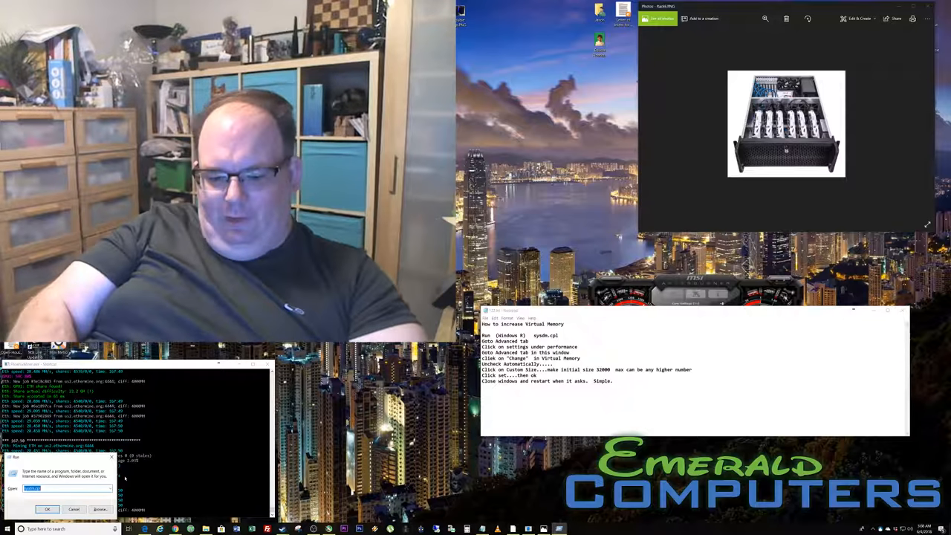
{"action": "type", "text": "sysdm.cpl"}
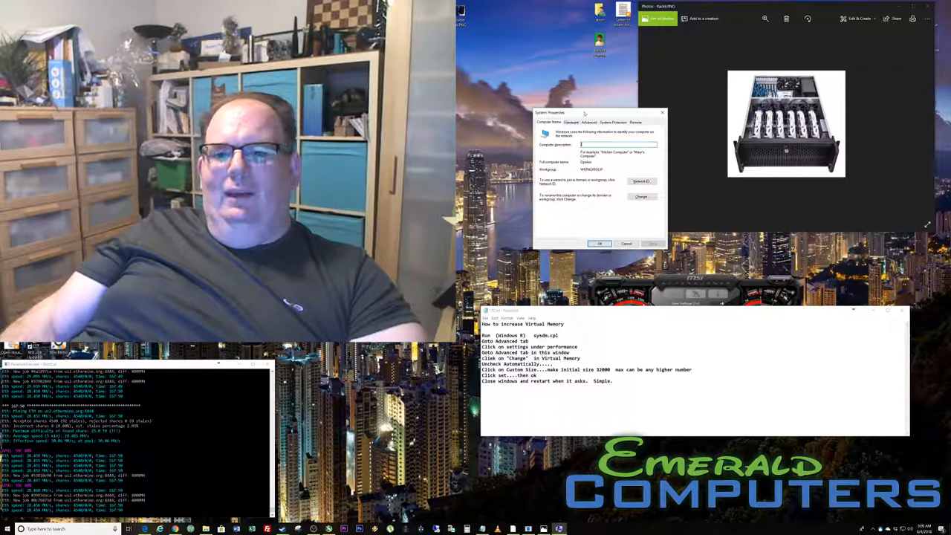
{"action": "left_click_drag", "start_coordinate": [583, 112], "coordinate": [565, 108]}
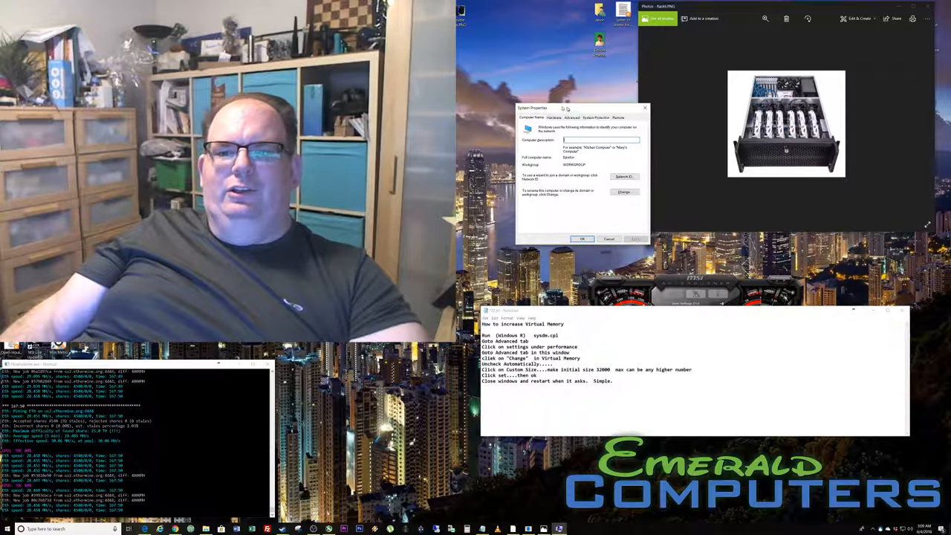
{"action": "left_click_drag", "start_coordinate": [563, 108], "coordinate": [548, 104]}
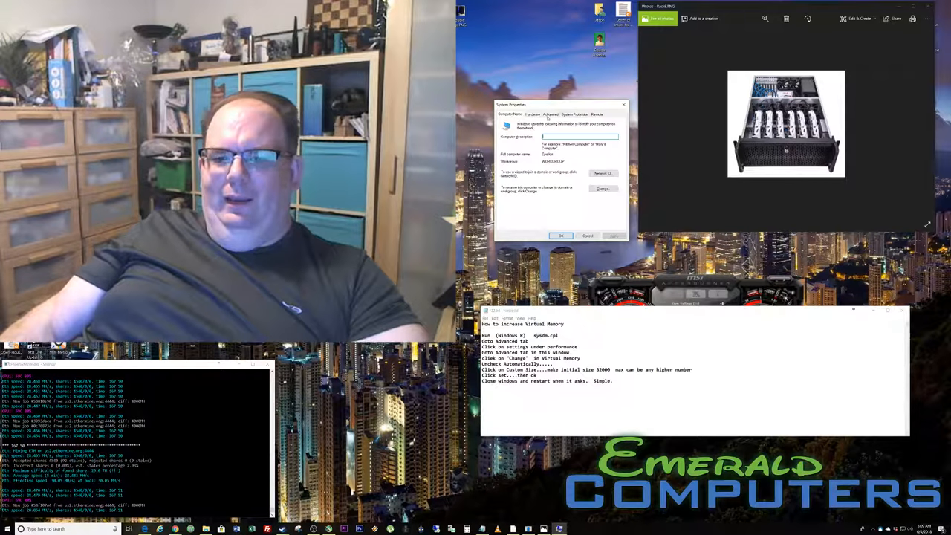
Open Performance Options from the System Properties Advanced tab and show its Advanced page
{"action": "left_click", "coordinate": [550, 114]}
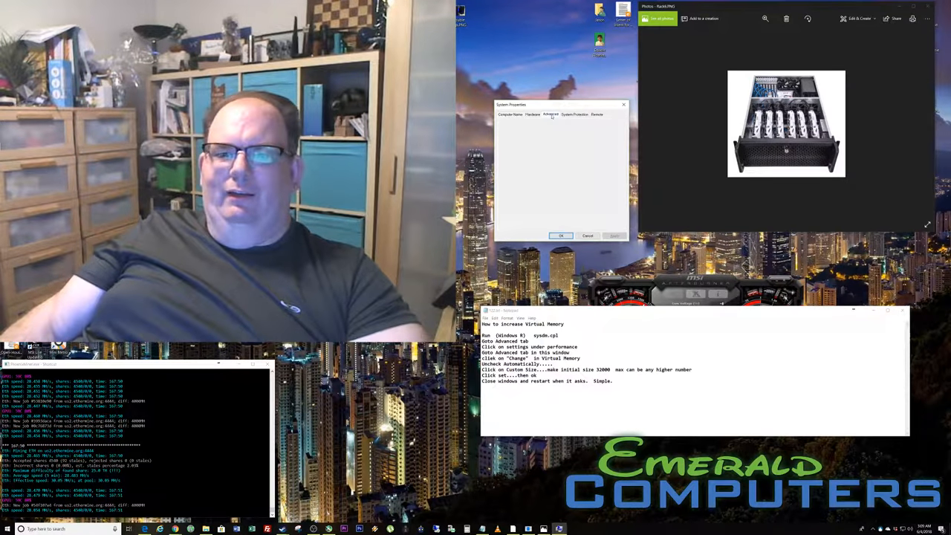
{"action": "left_click", "coordinate": [550, 115]}
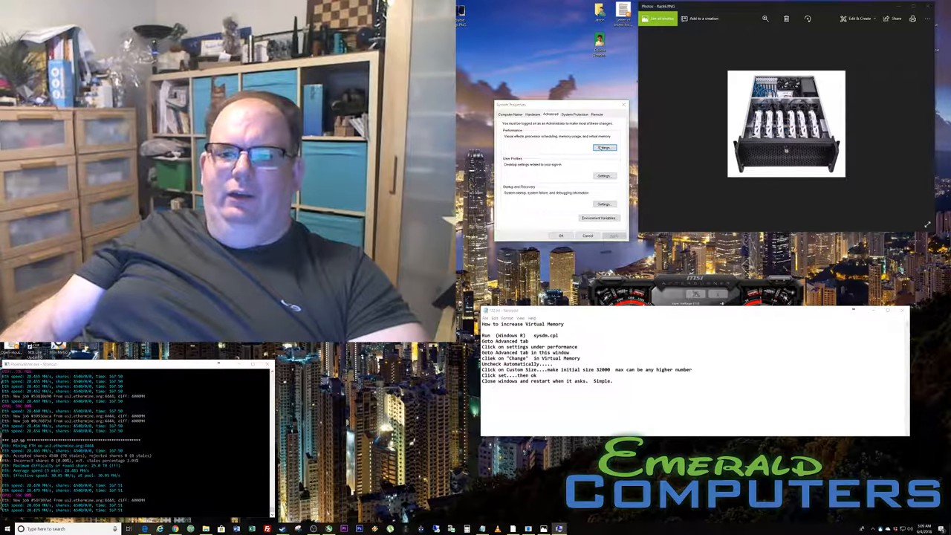
{"action": "left_click", "coordinate": [604, 147]}
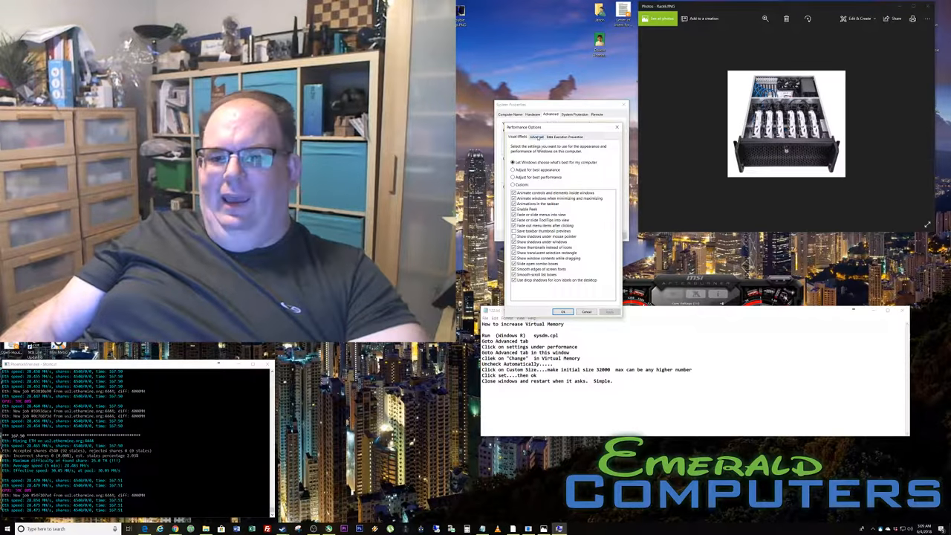
{"action": "left_click", "coordinate": [536, 137]}
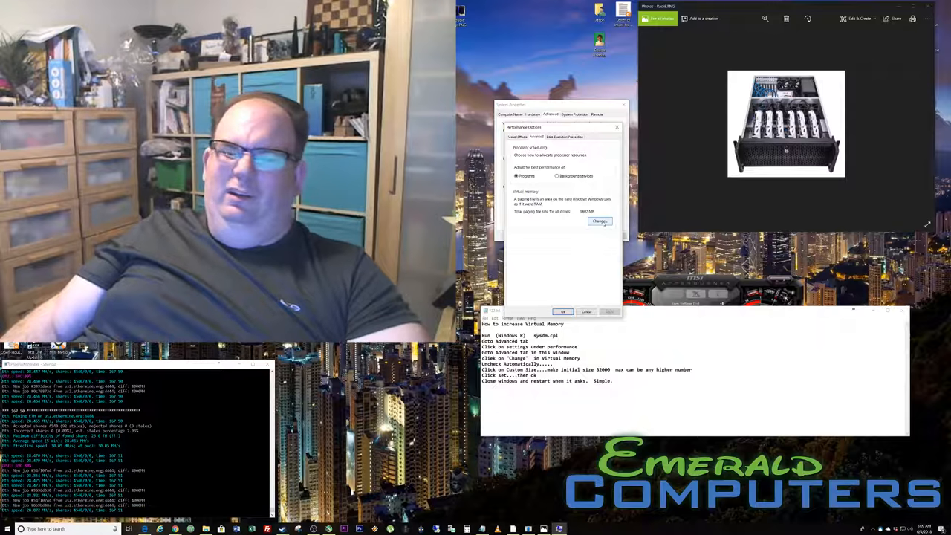
Open the Virtual Memory dialog and choose a custom paging file size for drive C
{"action": "left_click", "coordinate": [599, 221]}
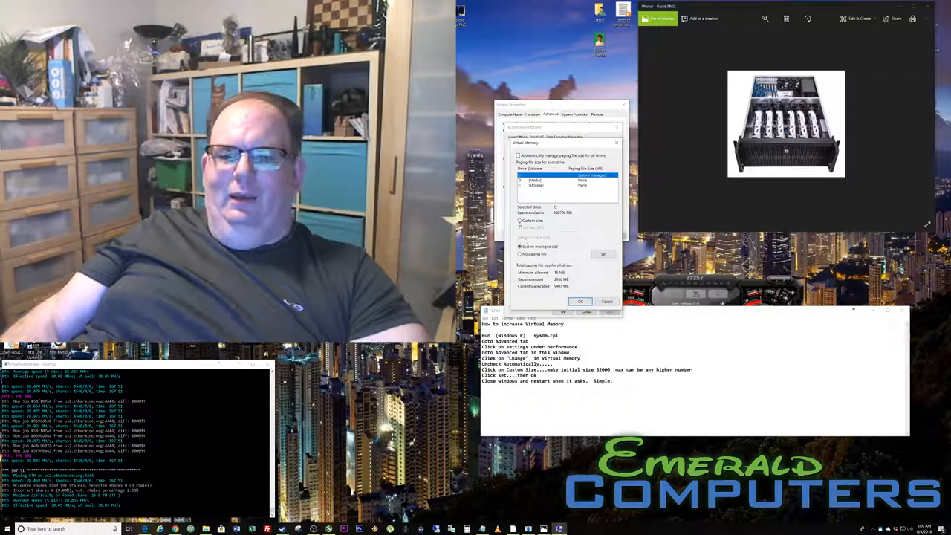
{"action": "left_click", "coordinate": [520, 220]}
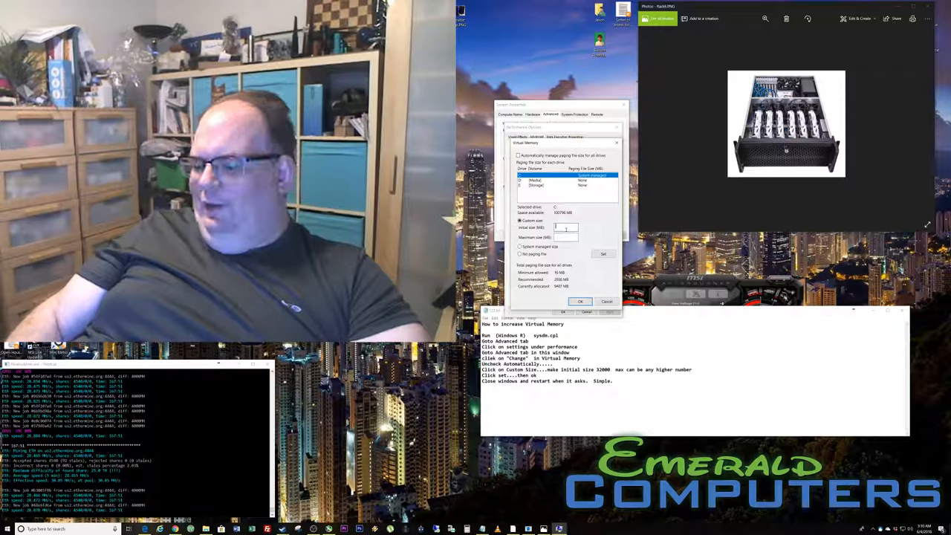
Enter a 32000 MB initial paging file size, then close Performance Options
{"action": "type", "text": "32"}
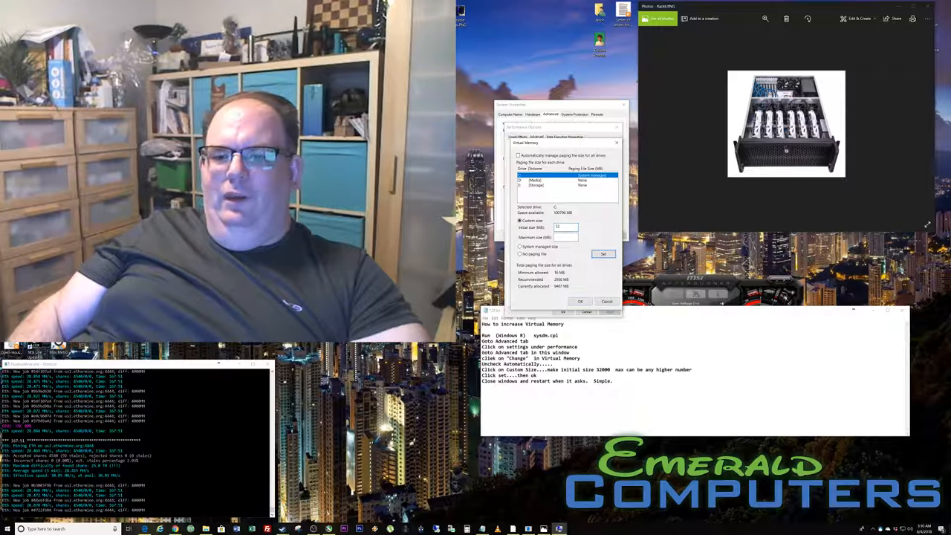
{"action": "type", "text": "32000"}
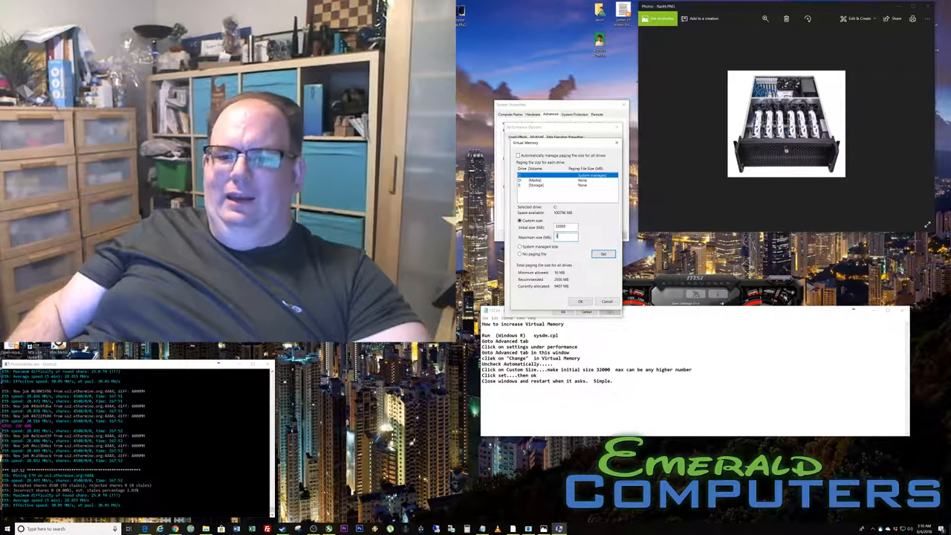
{"action": "type", "text": "32"}
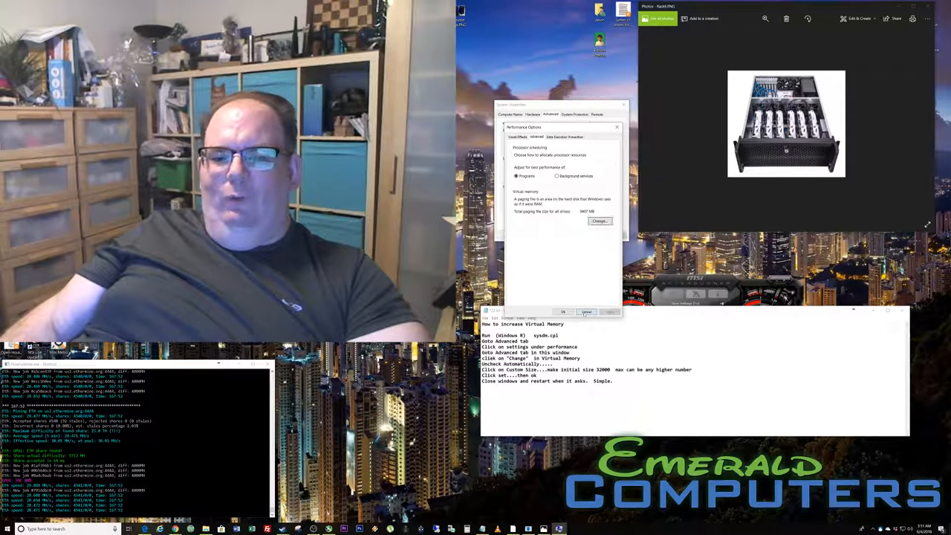
{"action": "left_click", "coordinate": [586, 312]}
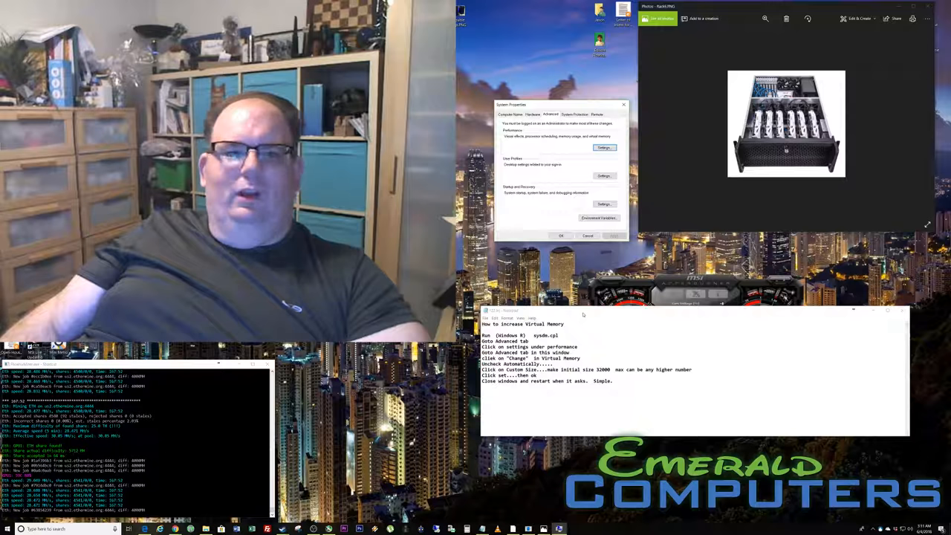